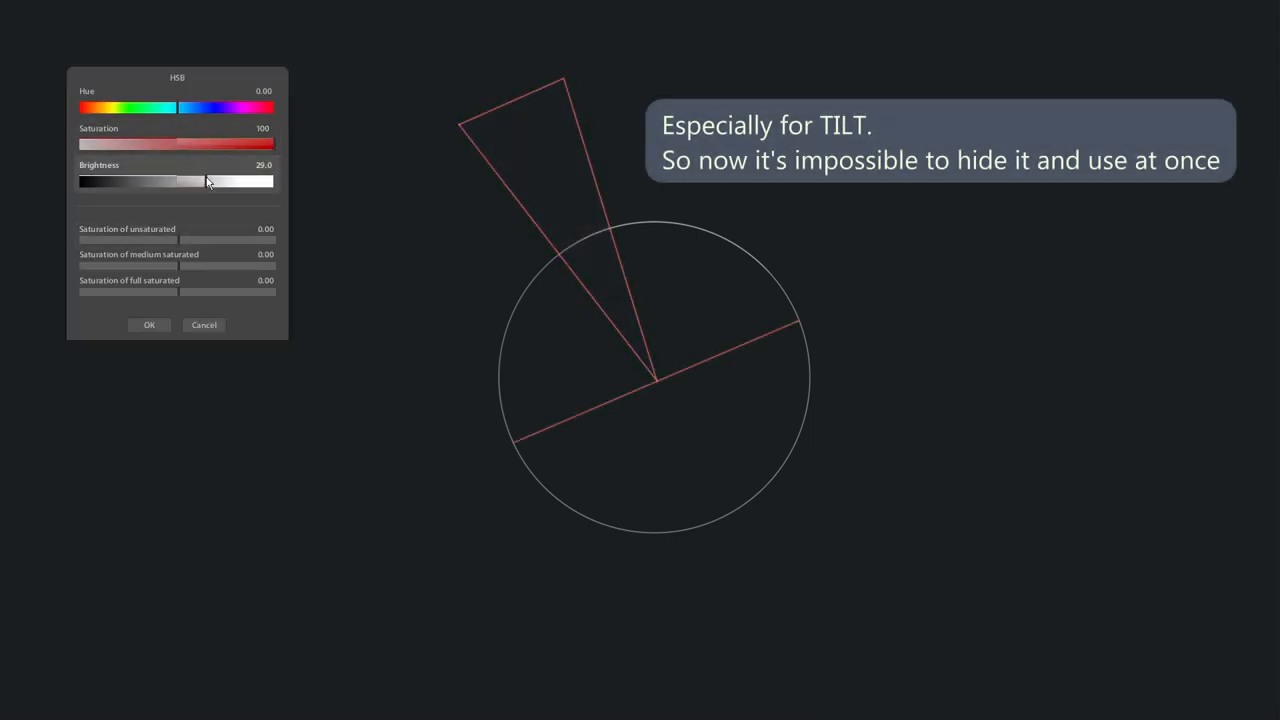
Lower the Brightness slider in the HSB dialog to recolour the diagram lines
drag(210, 180, 180, 180)
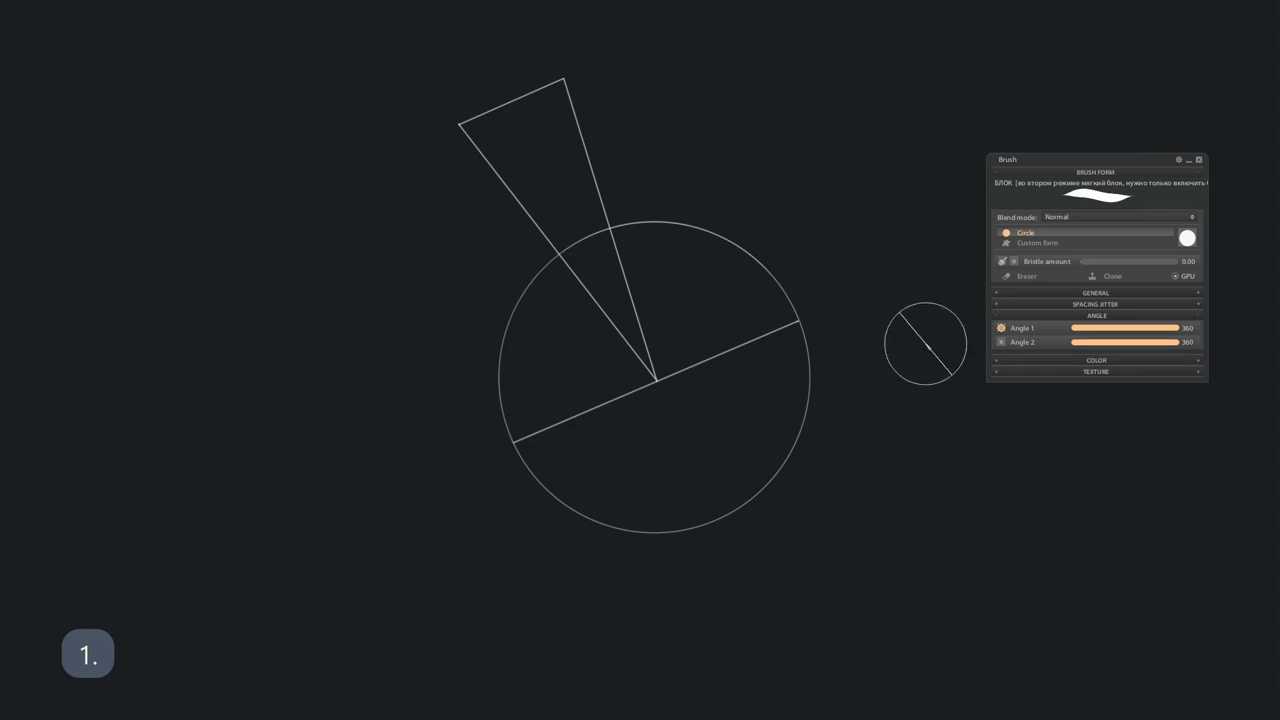
Disable the Angle 1 and Angle 2 controls in the Brush panel
click(1002, 328)
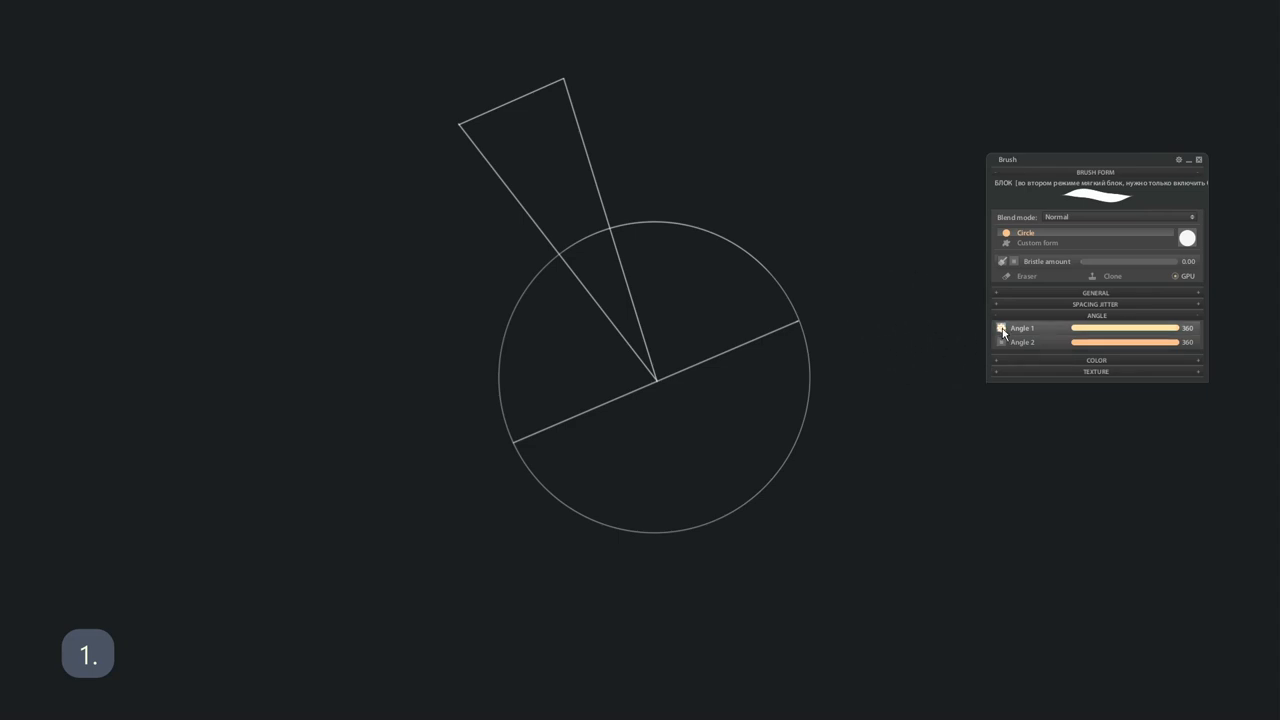
click(1000, 328)
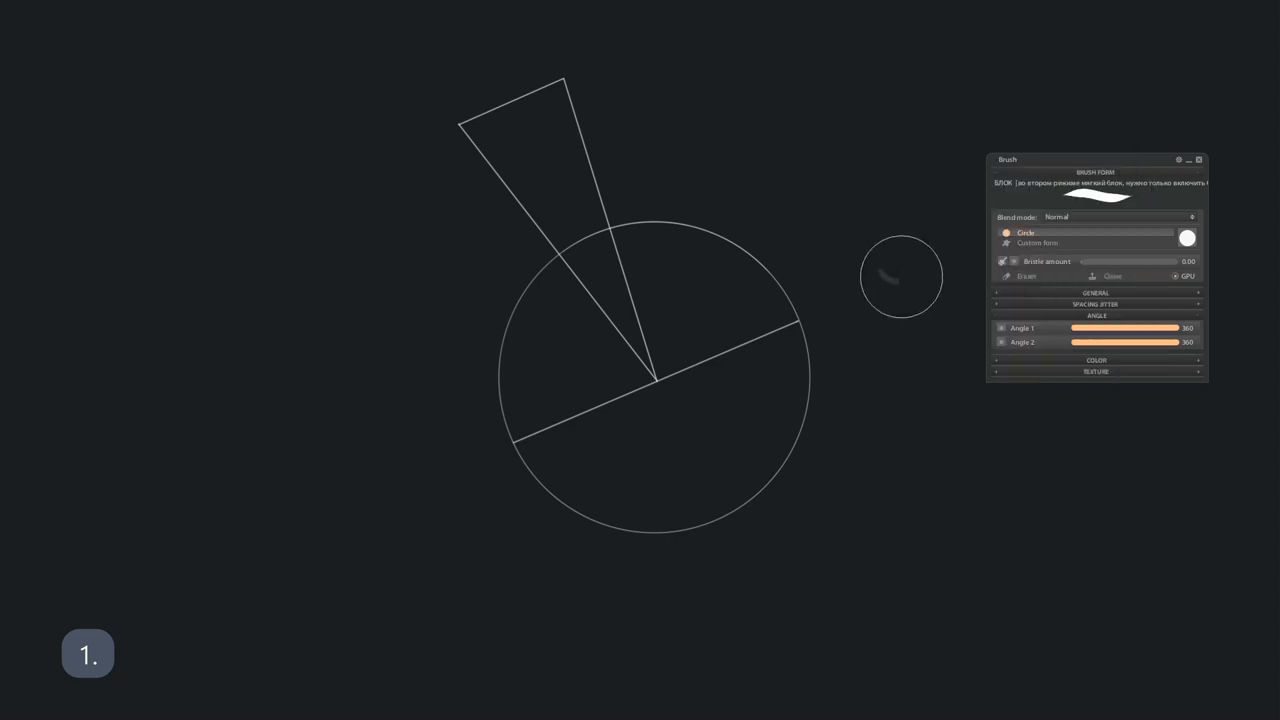
mouse_move(868, 256)
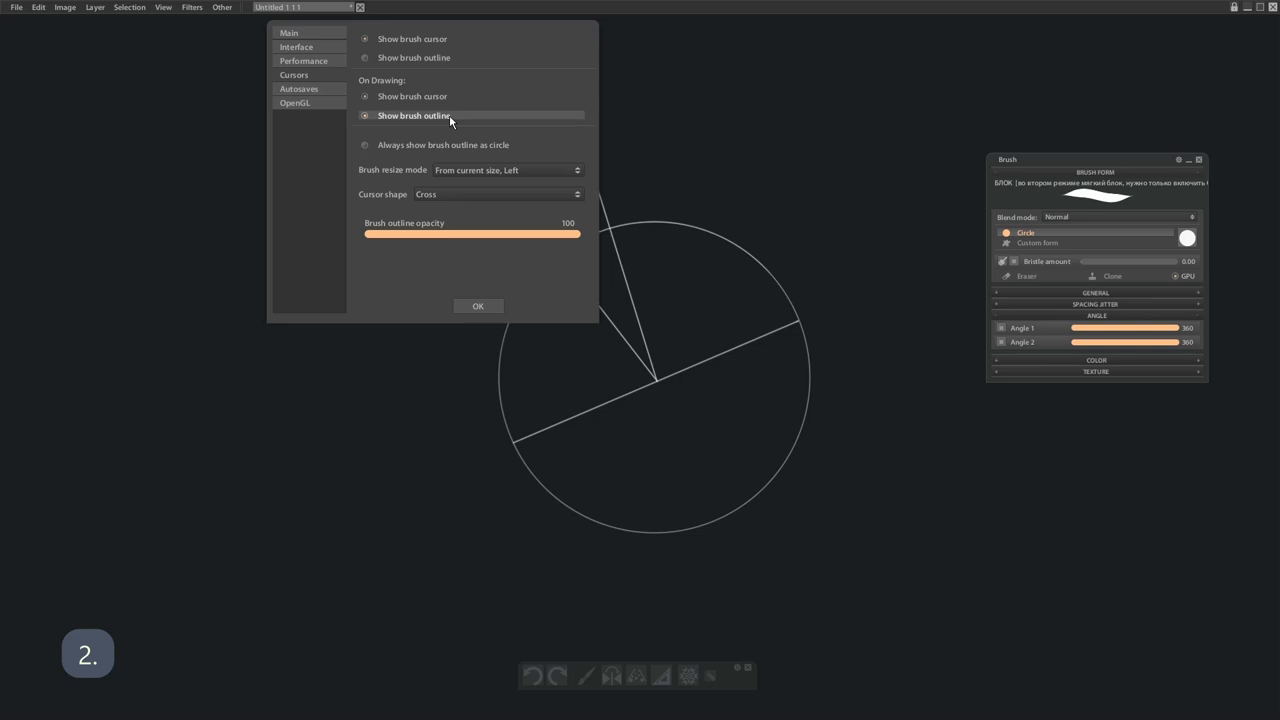
Enable 'Show brush outline' while drawing and set the cursor shape to Cross
click(366, 96)
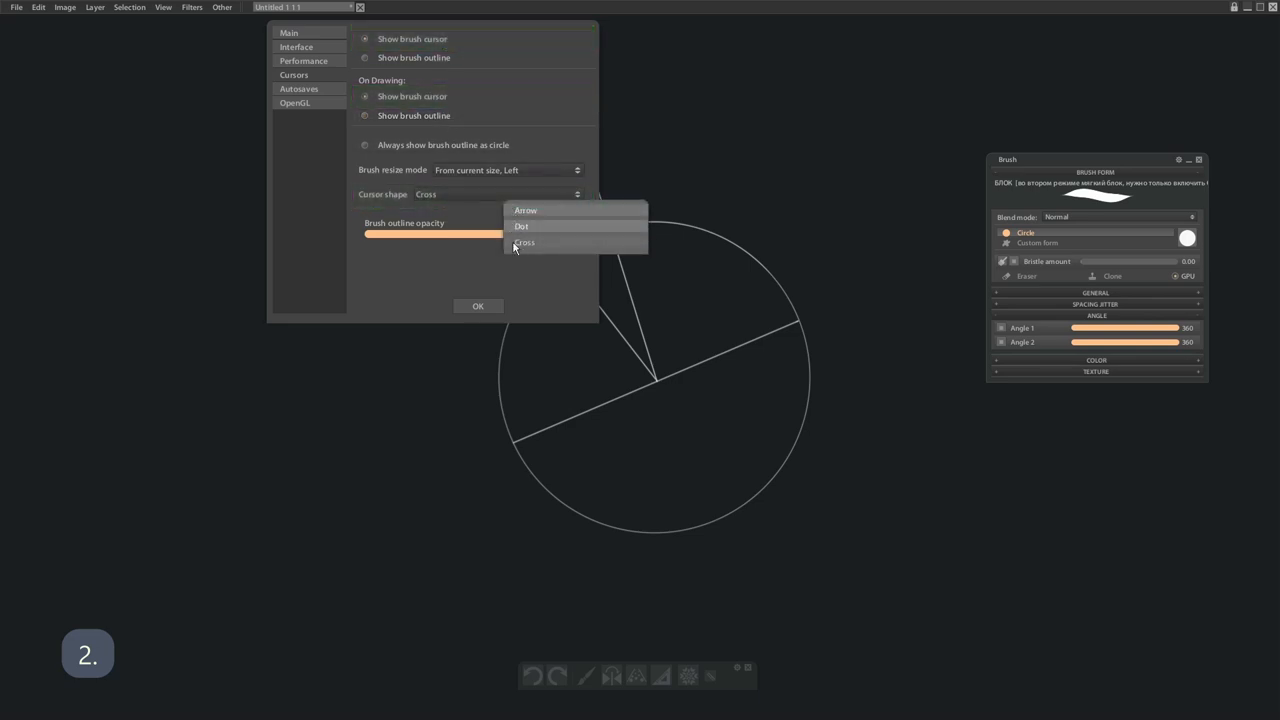
click(524, 242)
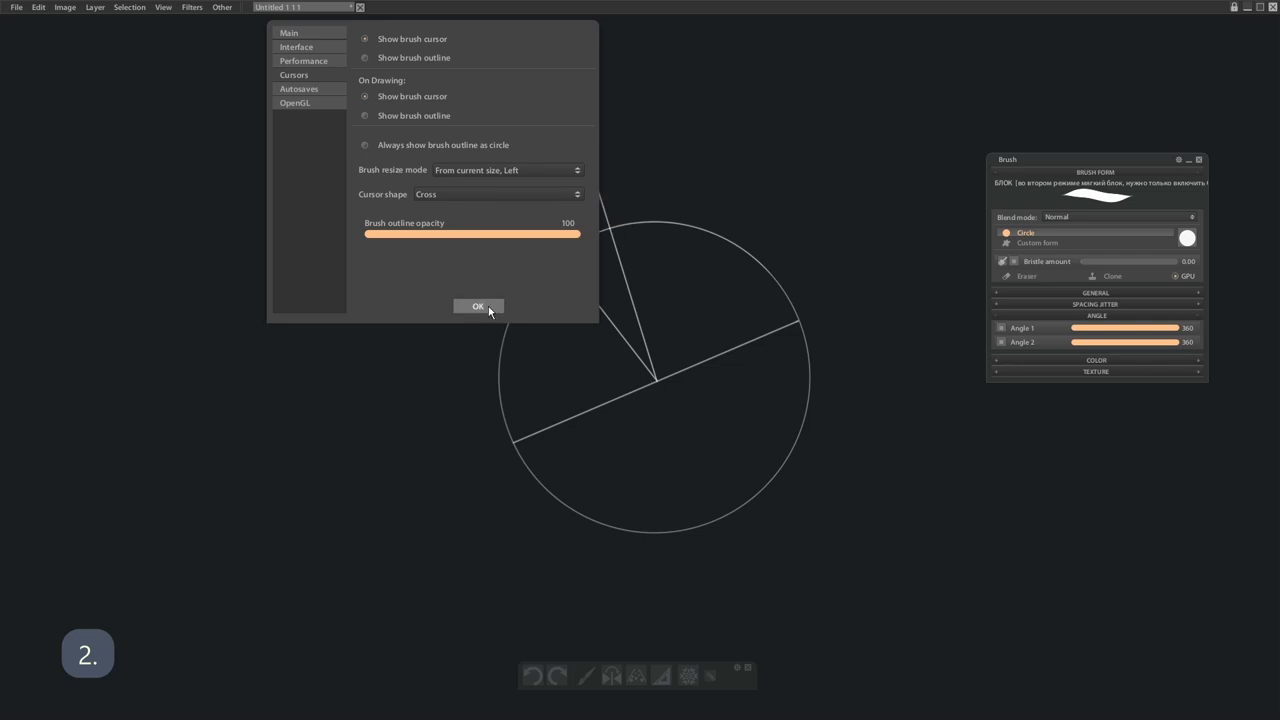
click(478, 306)
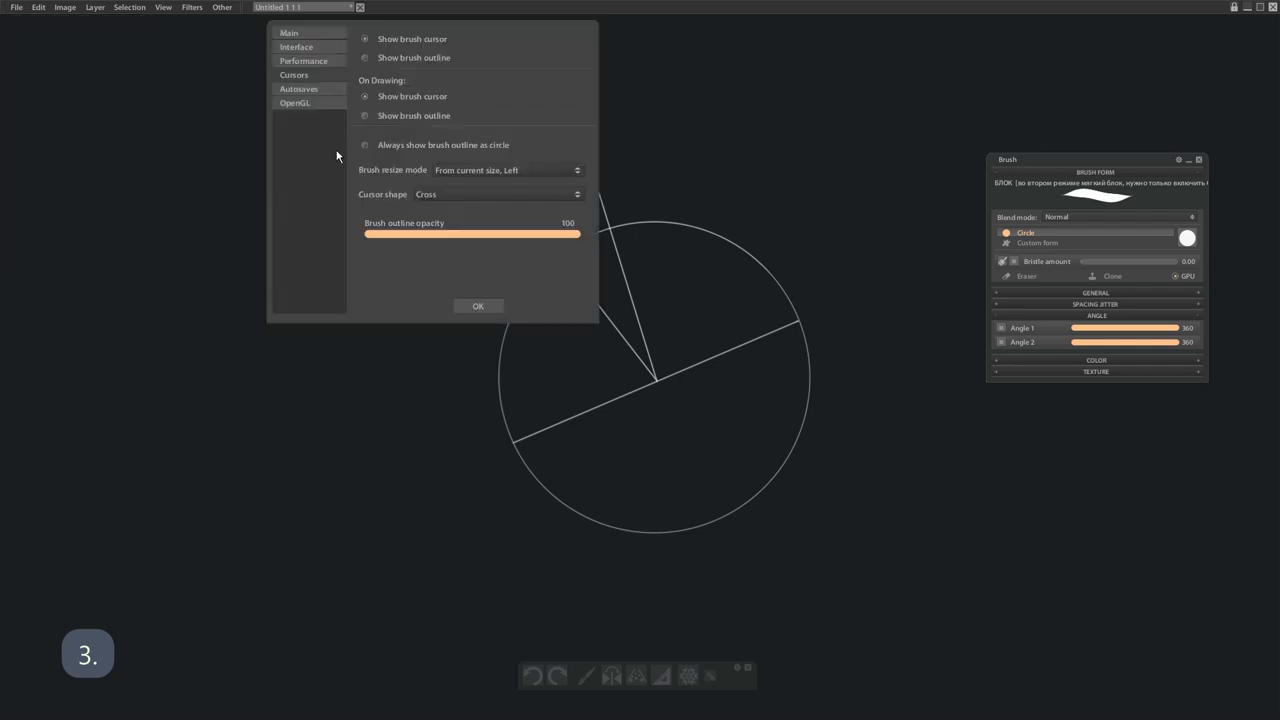
Reduce the brush outline opacity to about 19 in the Options dialog
click(364, 56)
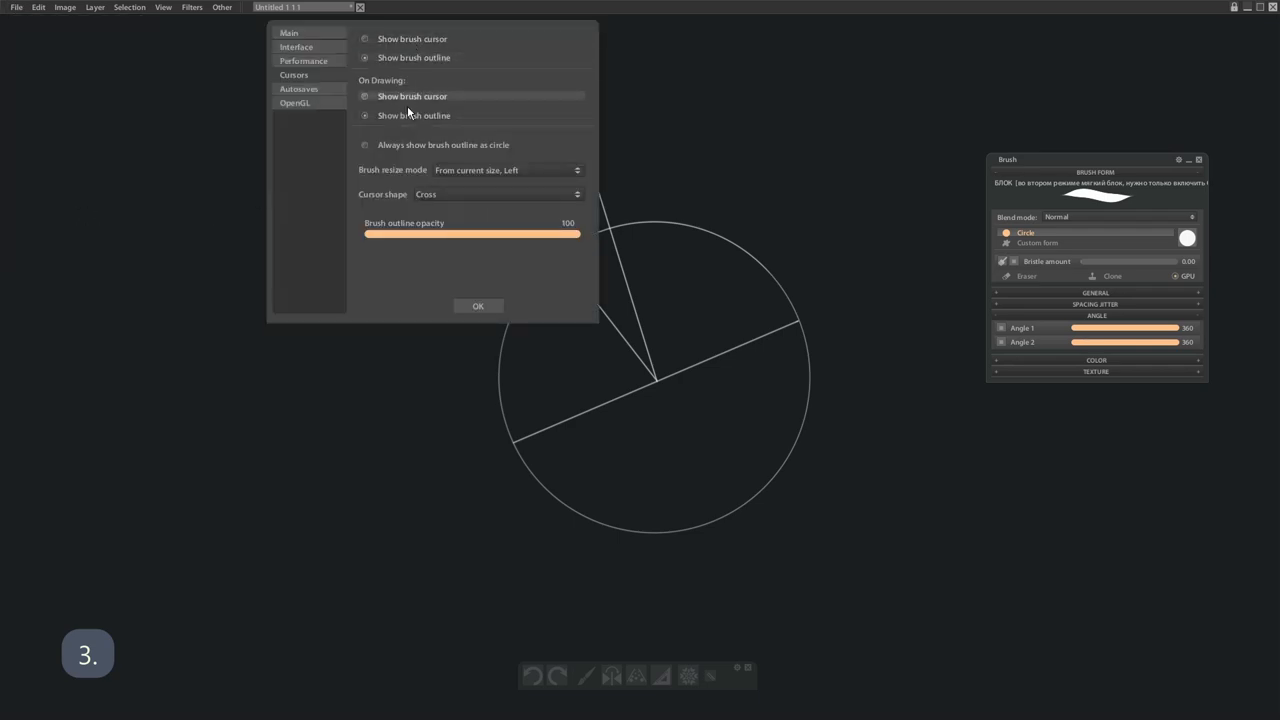
drag(570, 232, 376, 232)
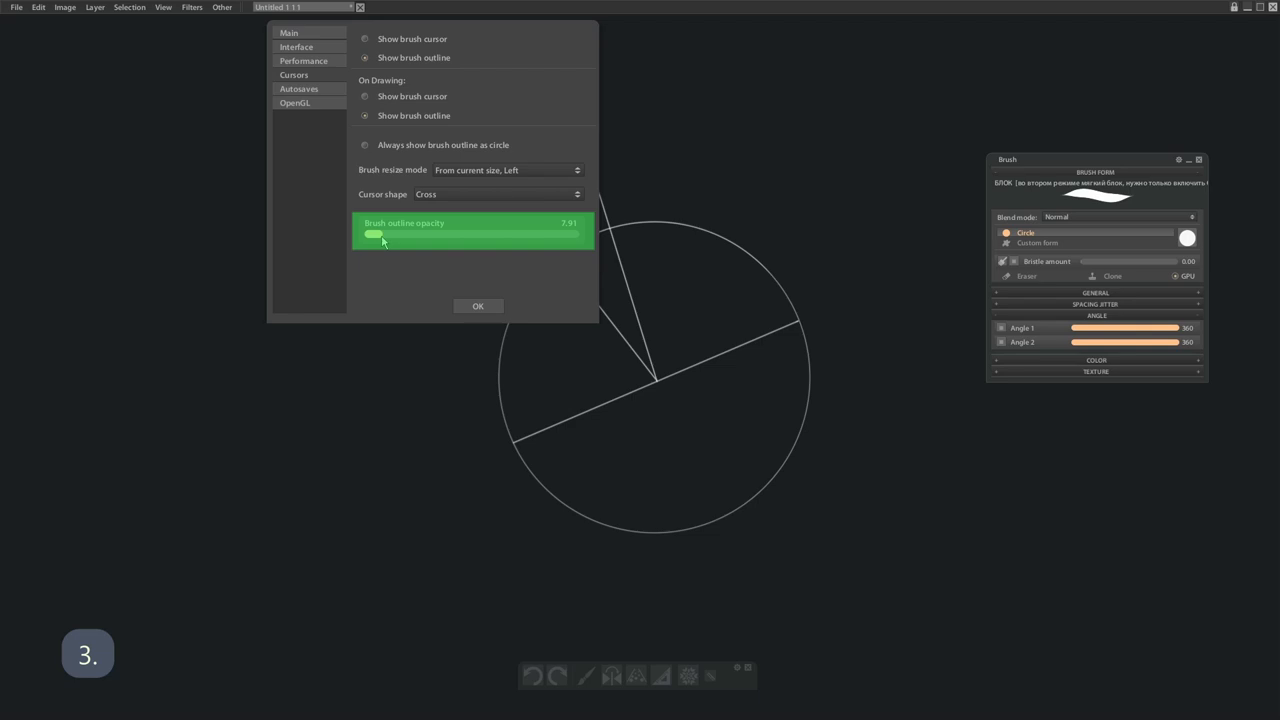
drag(372, 234, 380, 234)
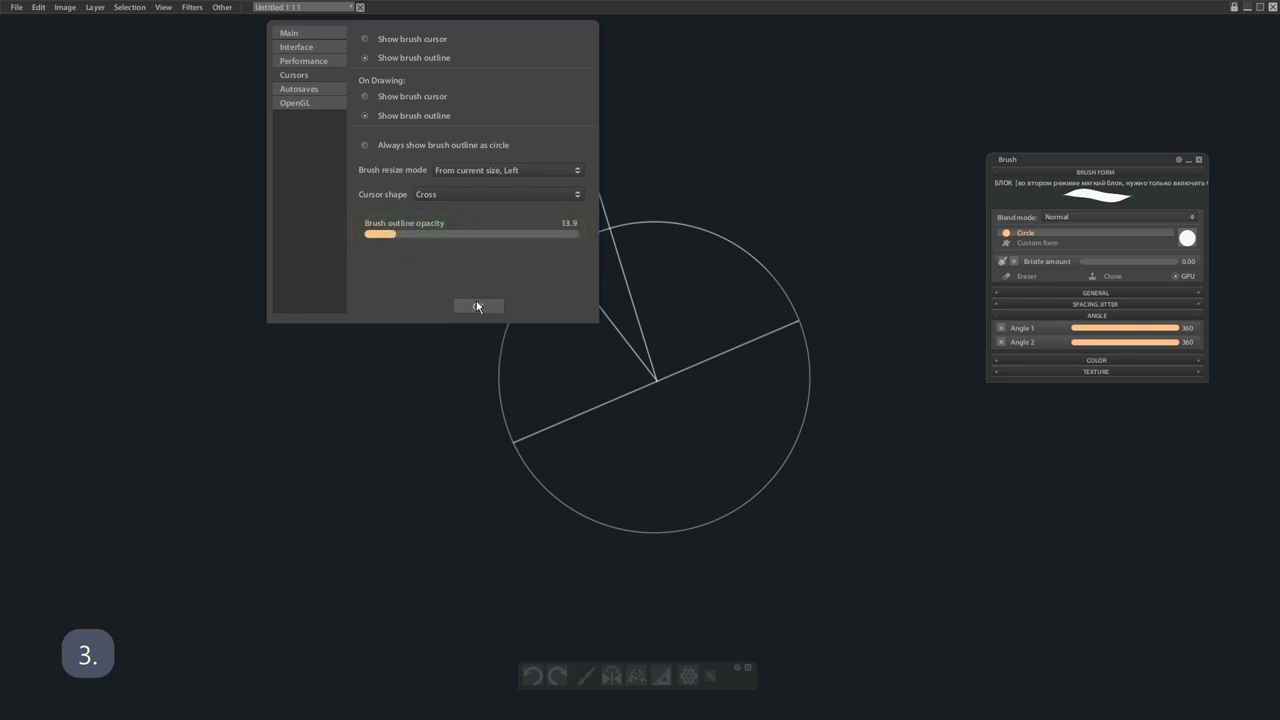
click(478, 306)
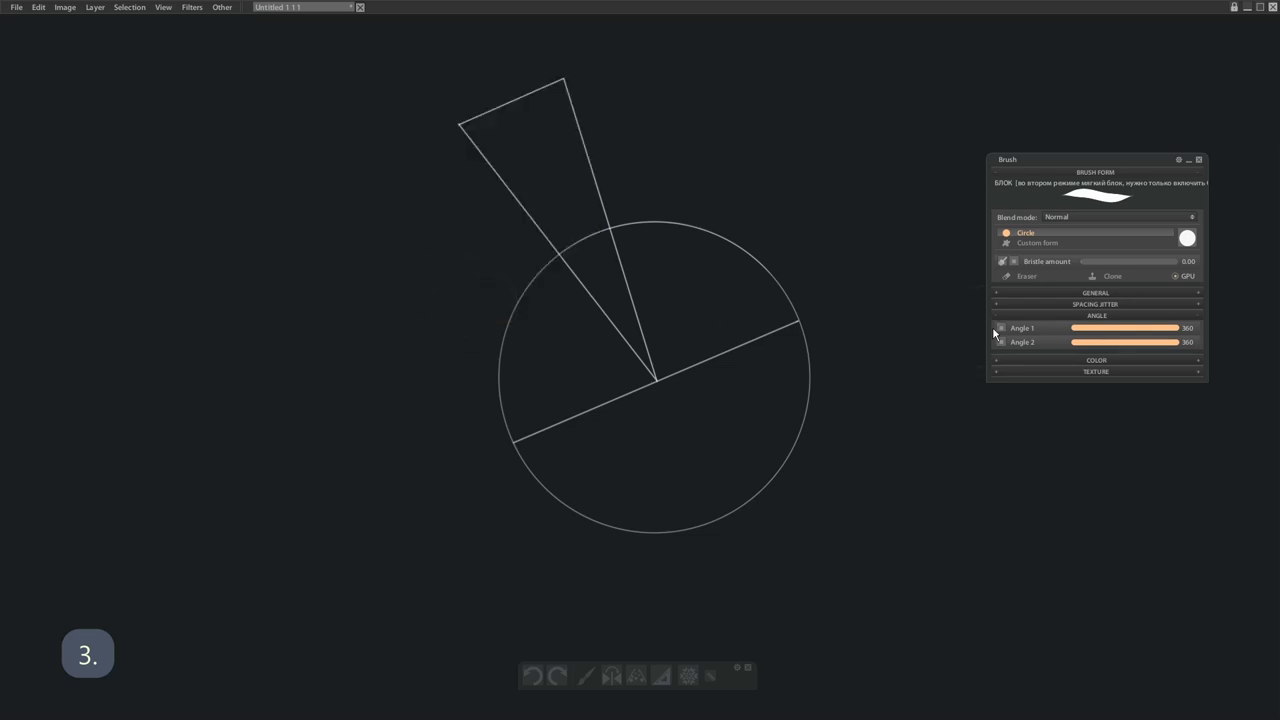
Toggle Angle 1 and switch the brush form to Custom form
click(1000, 328)
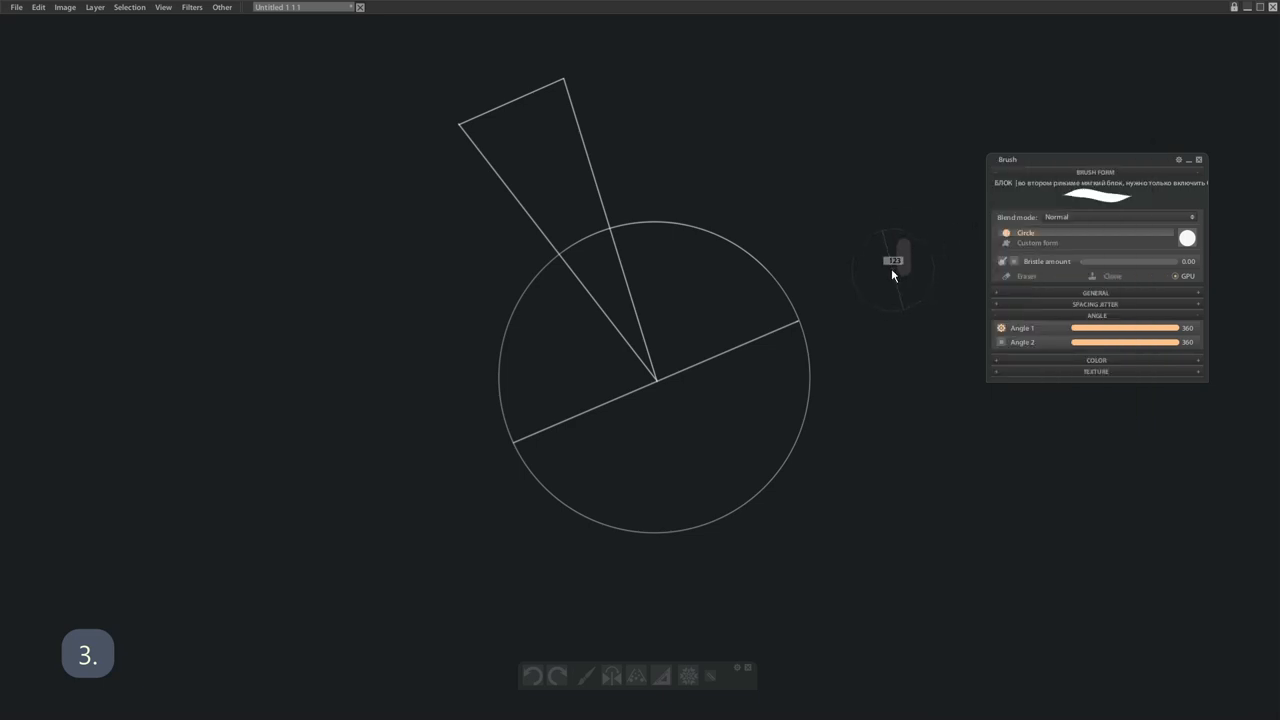
mouse_move(392, 384)
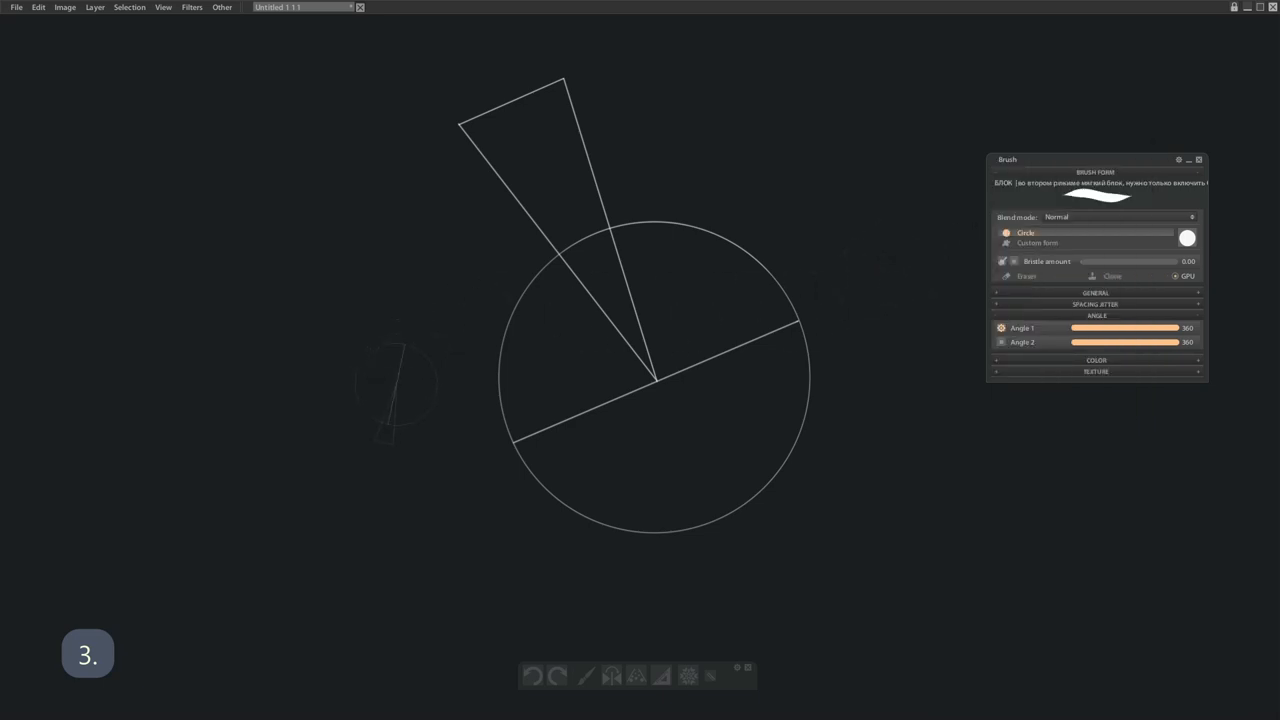
click(1036, 242)
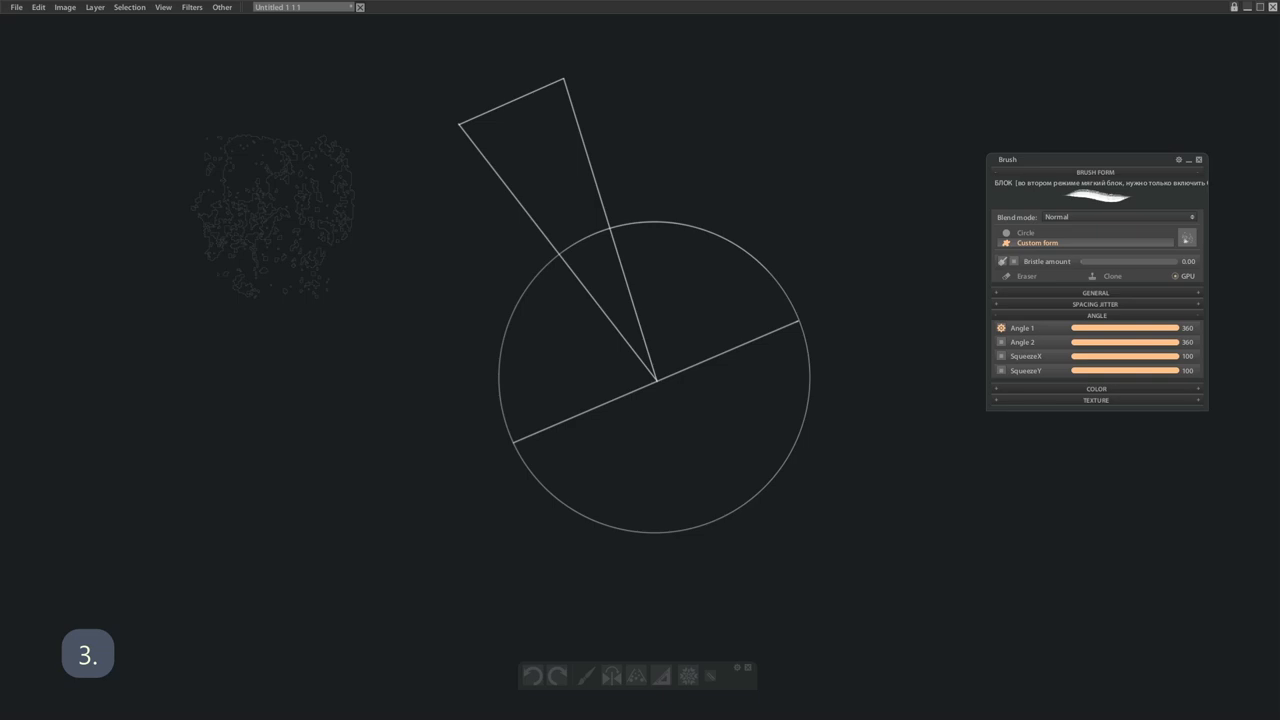
click(16, 8)
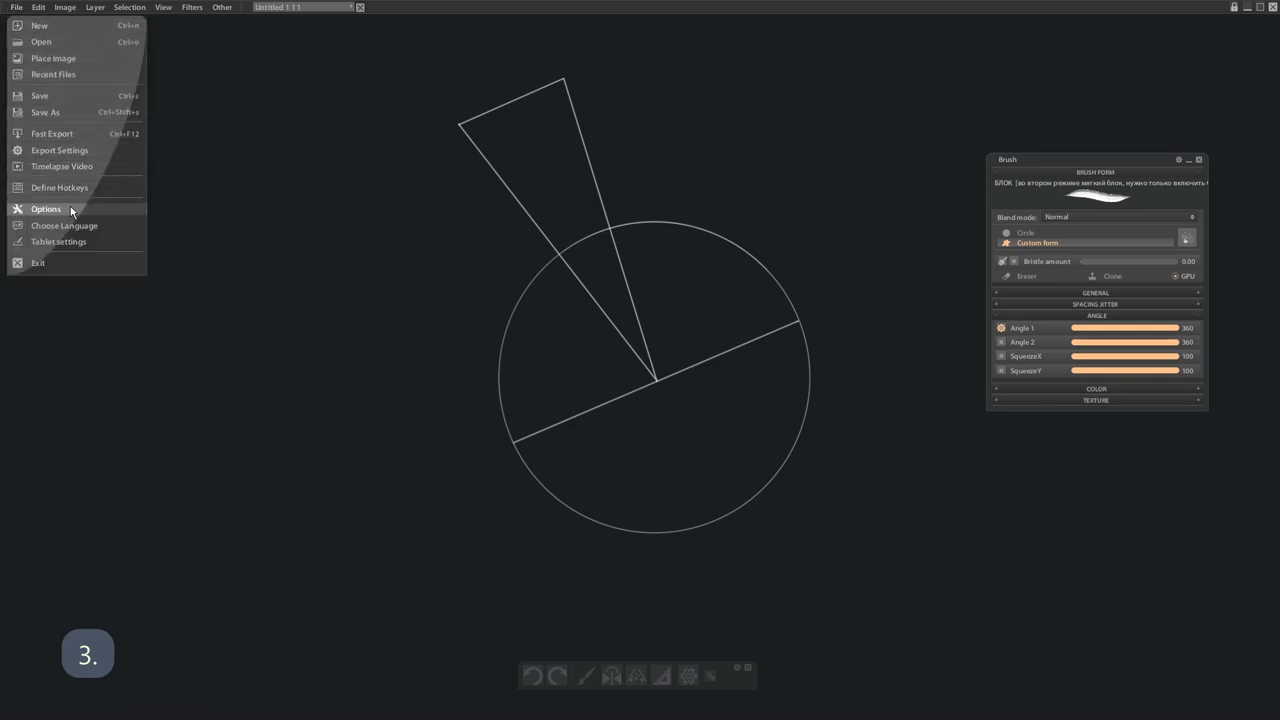
Restore brush outline opacity to 100 and set the brush form to Circle
click(46, 210)
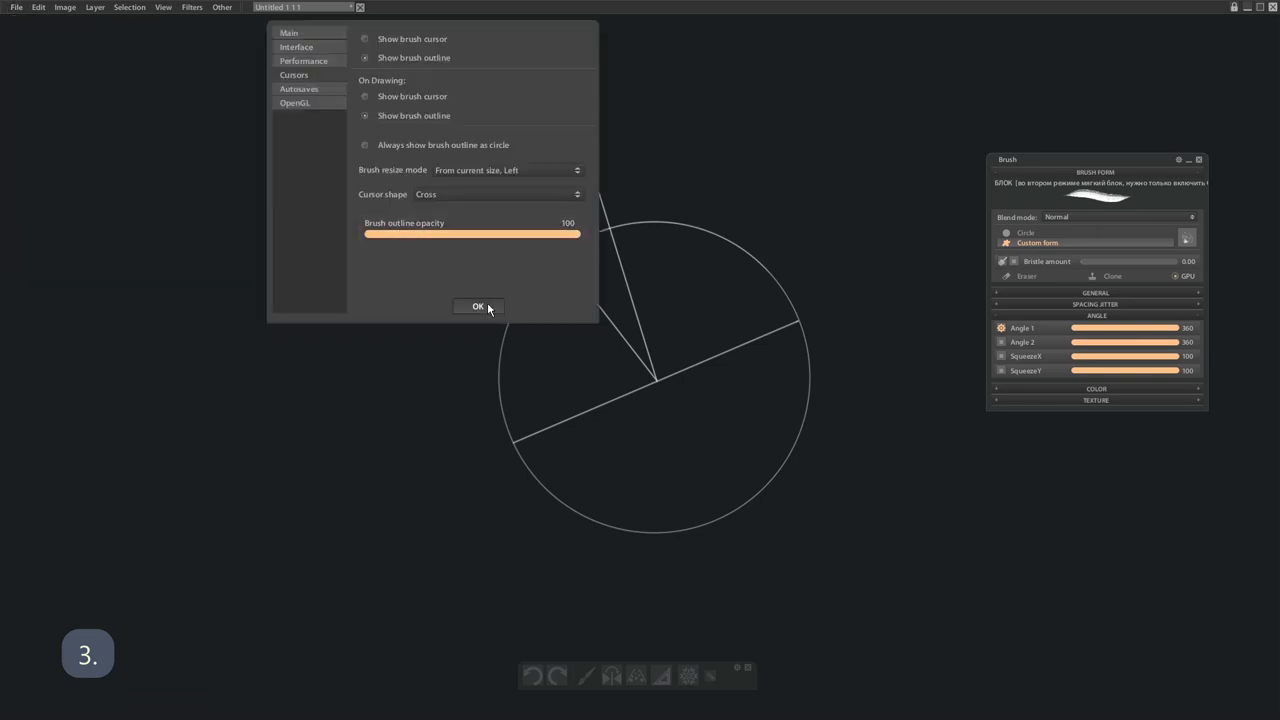
click(476, 306)
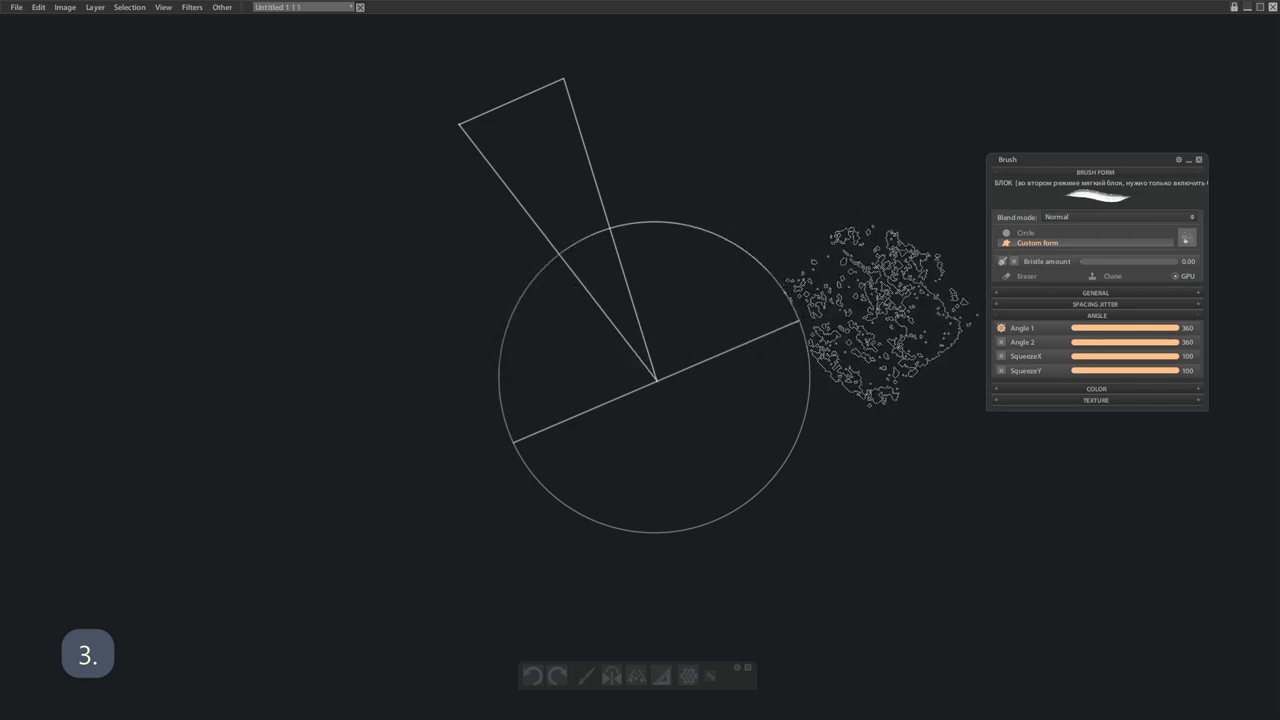
click(1006, 232)
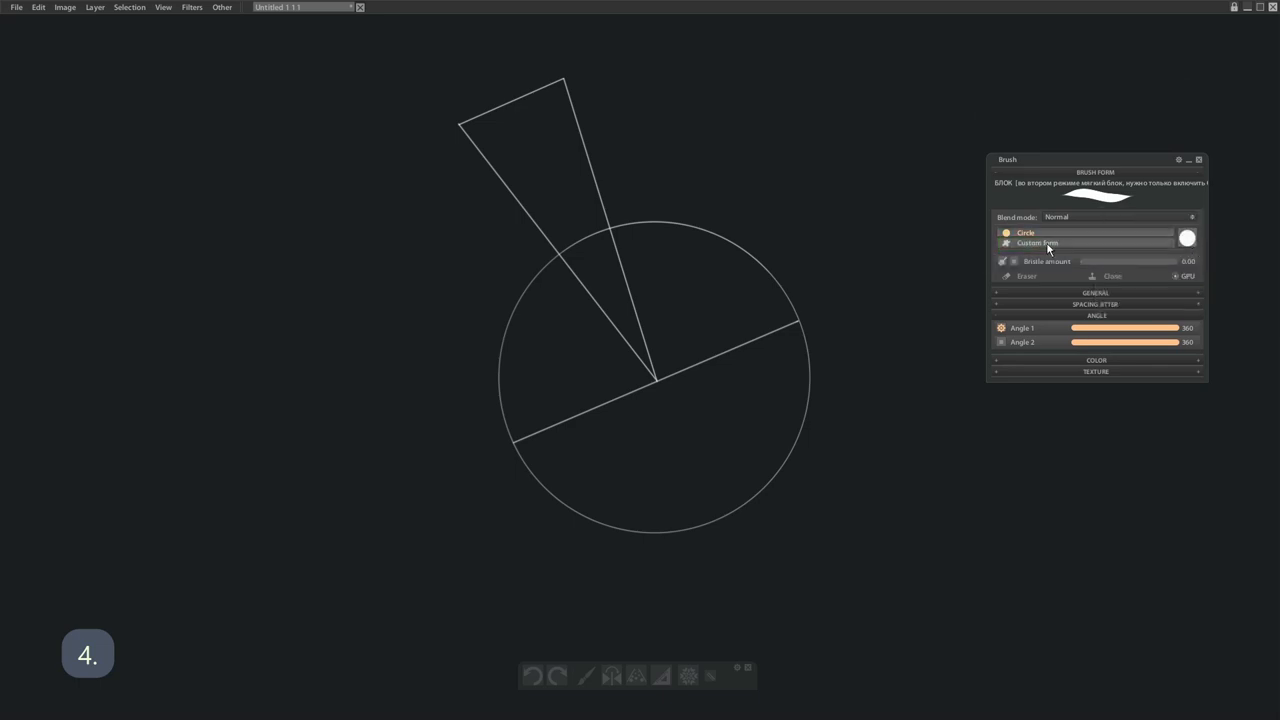
Load the solid circle from the PRIMITIVES brush library as the custom form, then return to Circle
click(1036, 244)
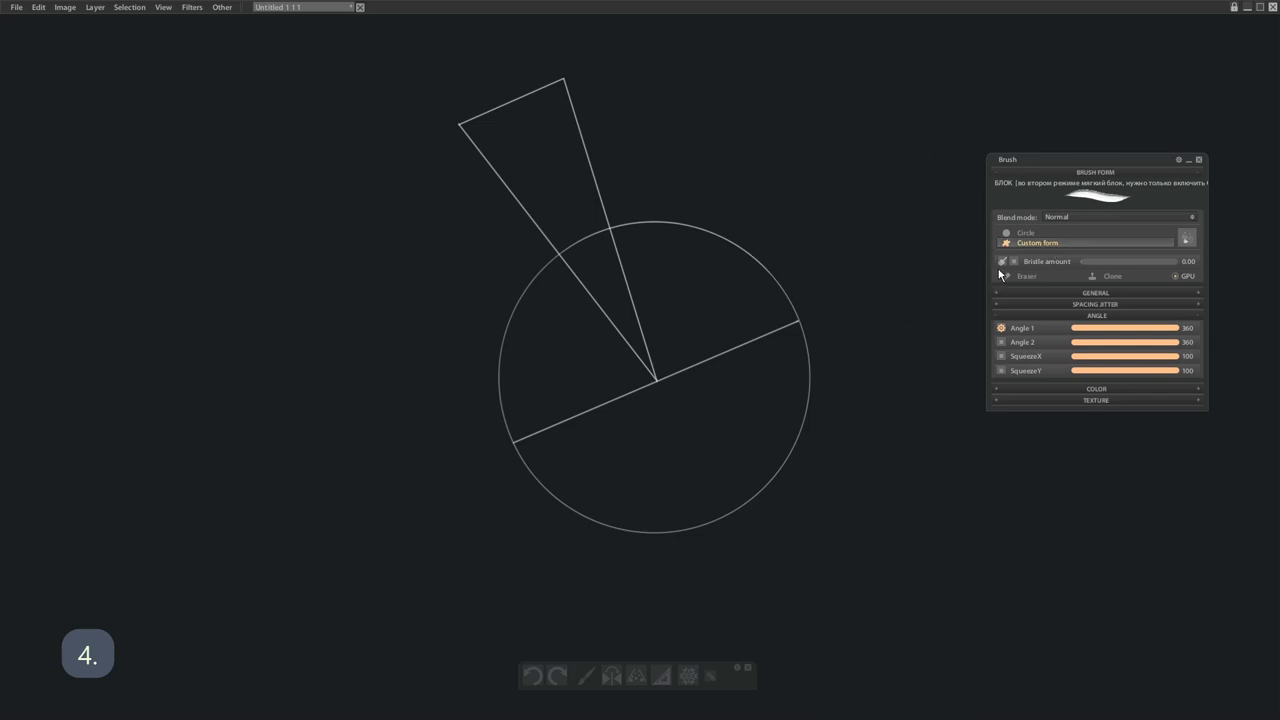
click(1188, 238)
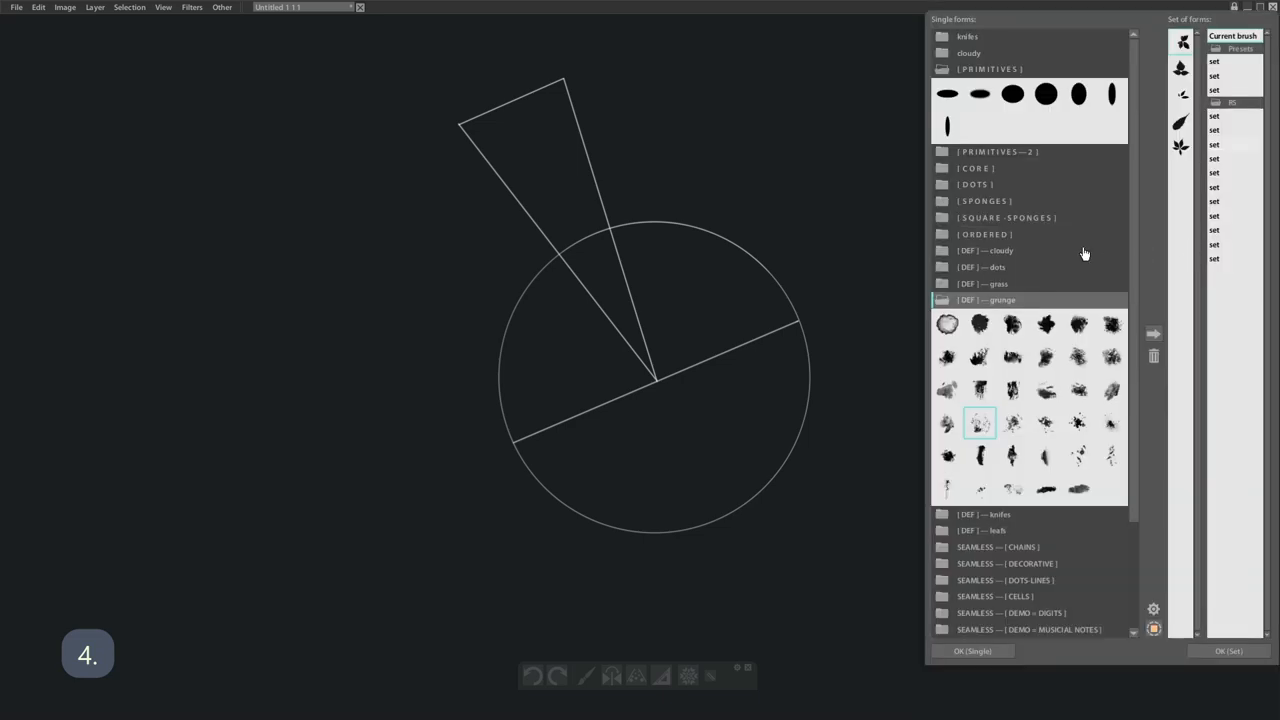
click(1046, 94)
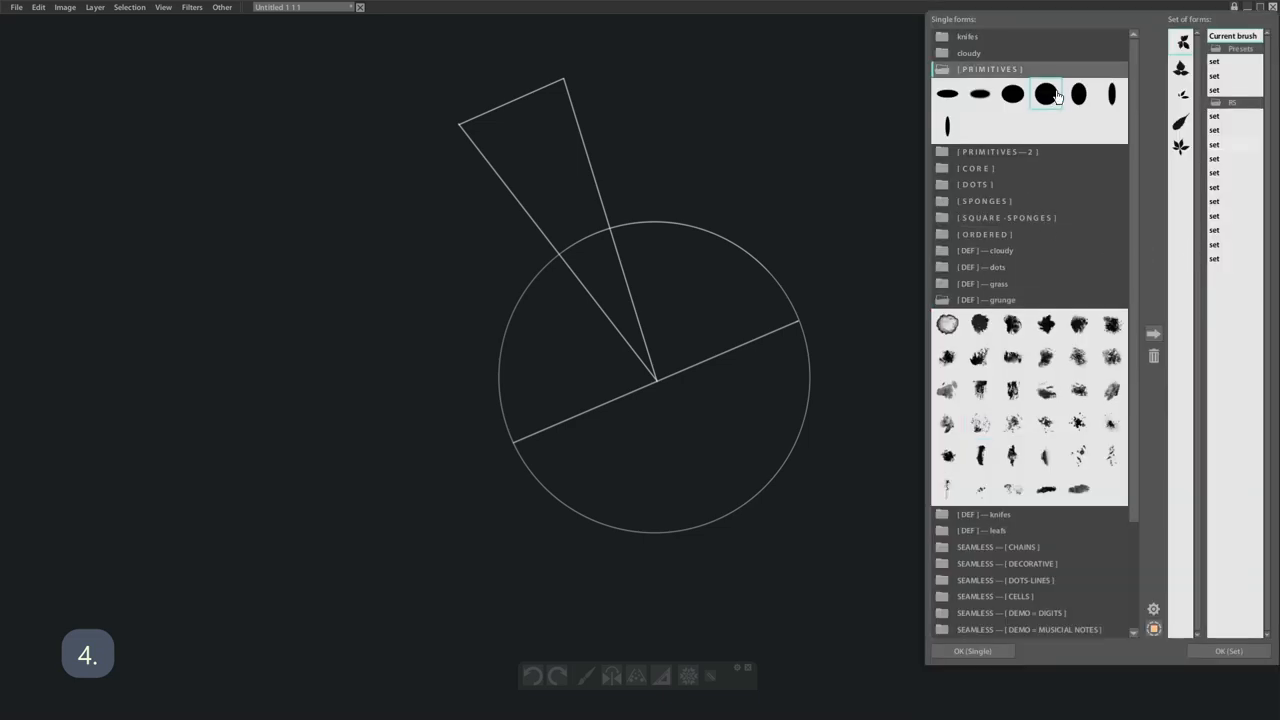
click(1044, 94)
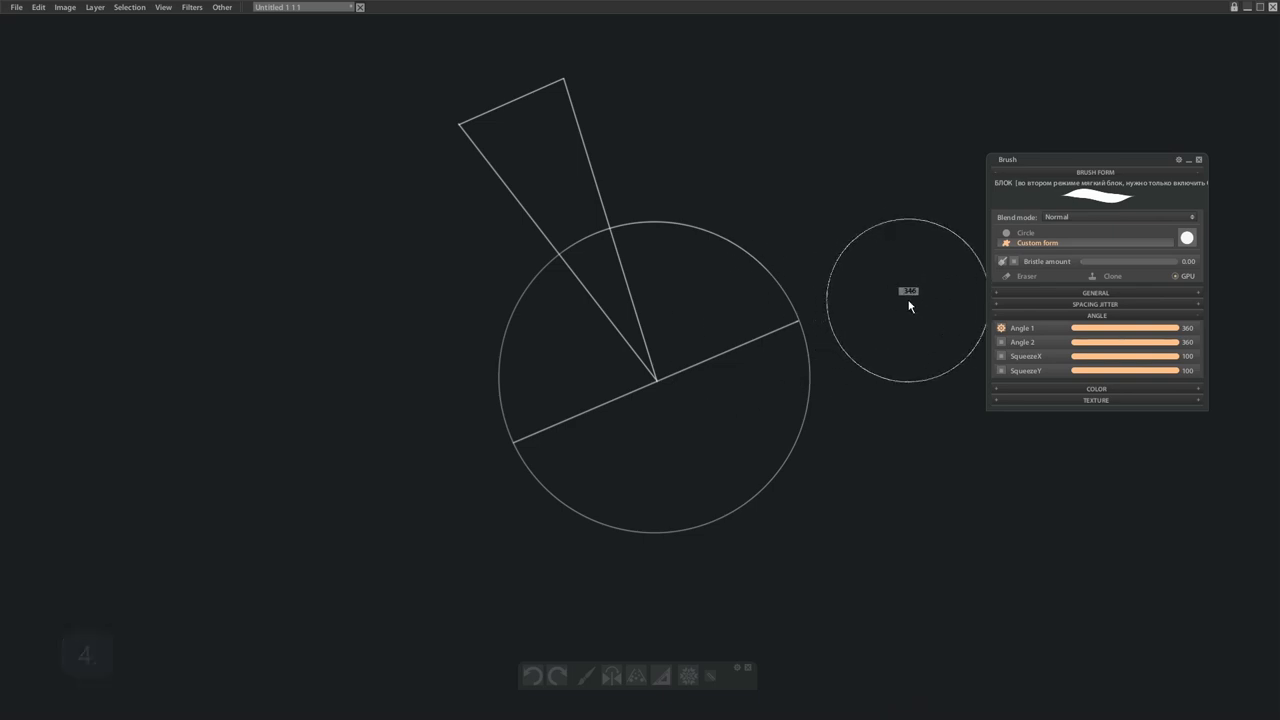
click(1024, 232)
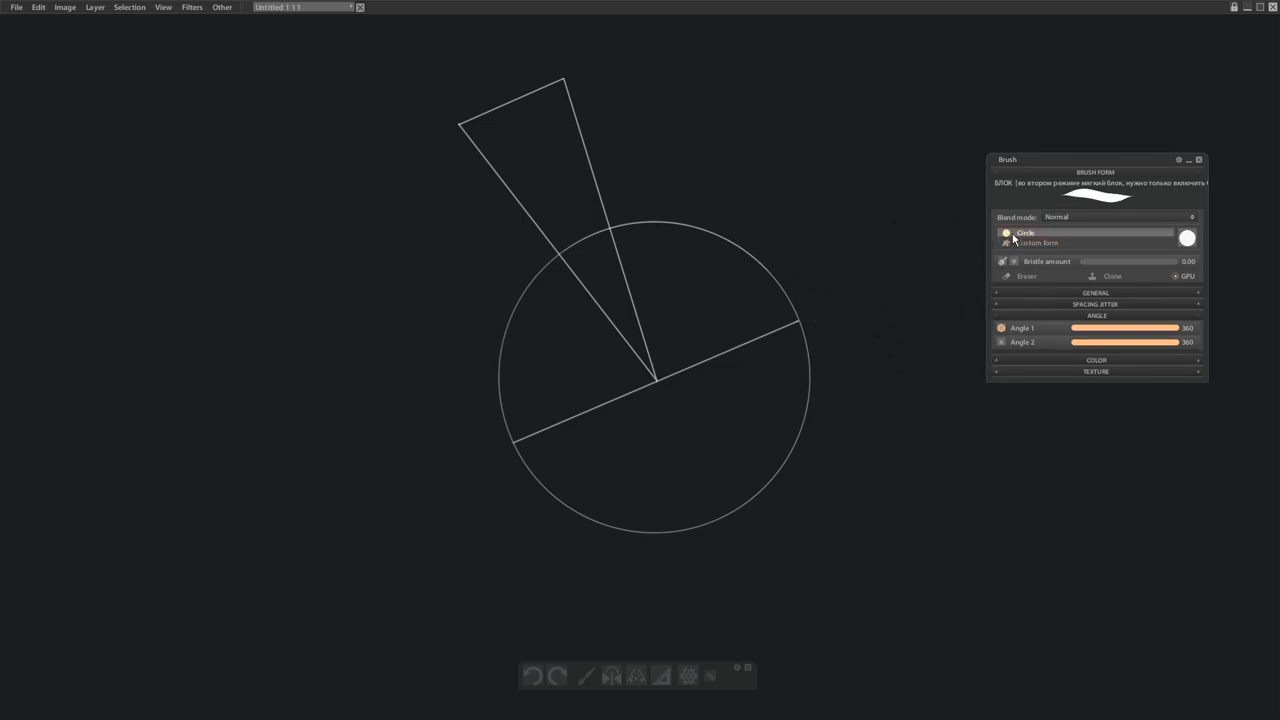